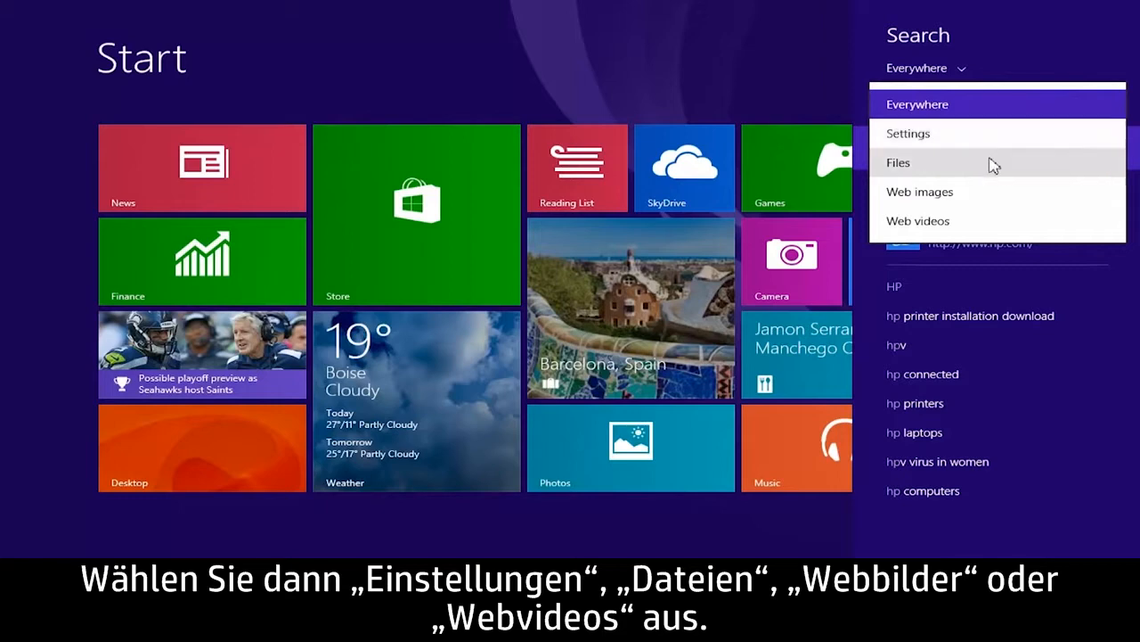
{"action": "mouse_move", "coordinate": [1015, 225]}
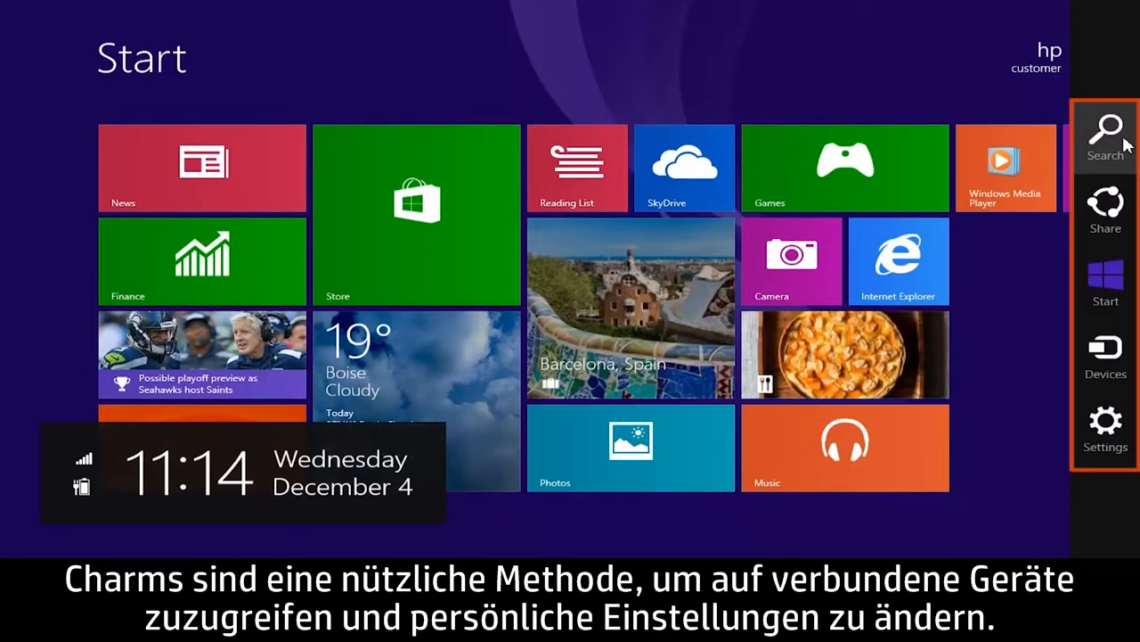
- Dismiss the charms and open Search, switching its scope to Settings, then Files
{"action": "left_click", "coordinate": [1105, 134]}
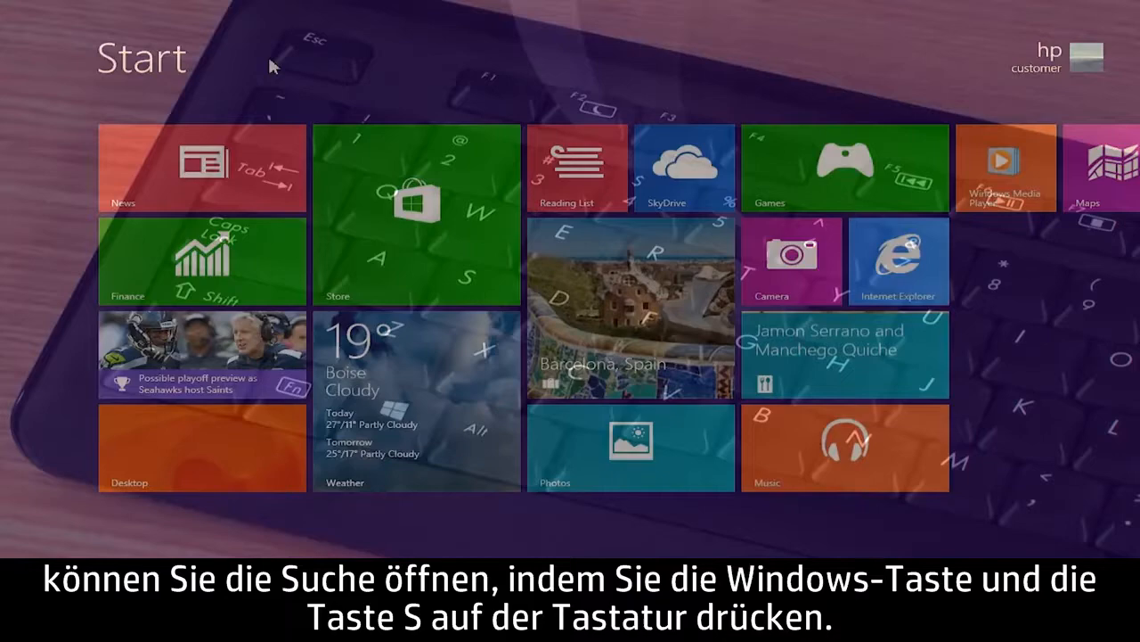
{"action": "key", "text": "Win+s"}
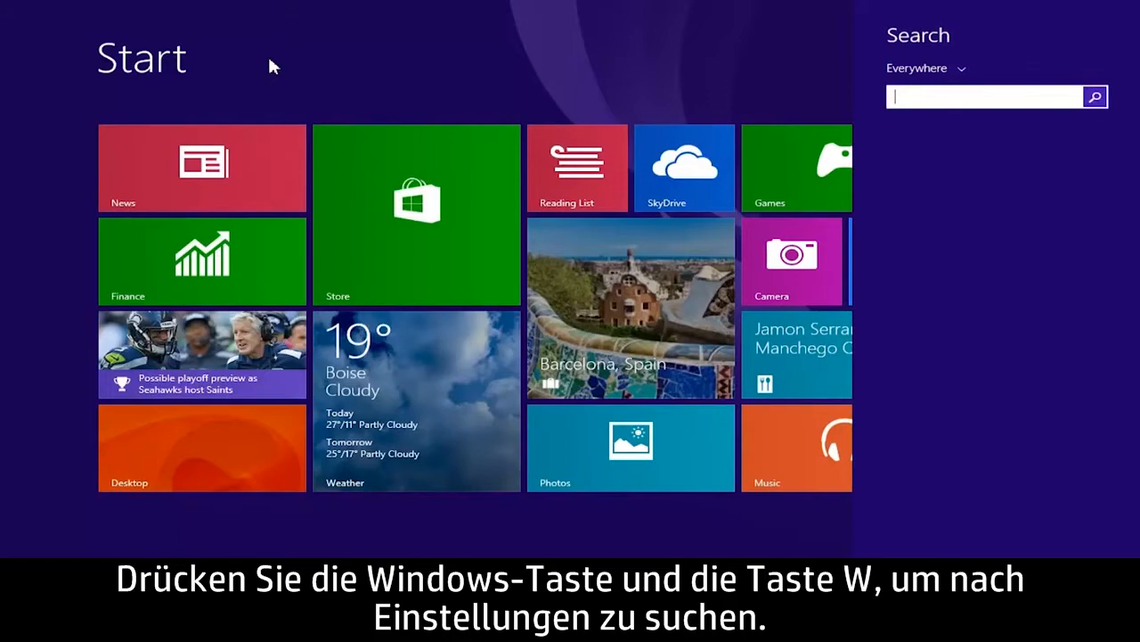
{"action": "key", "text": "Win+W"}
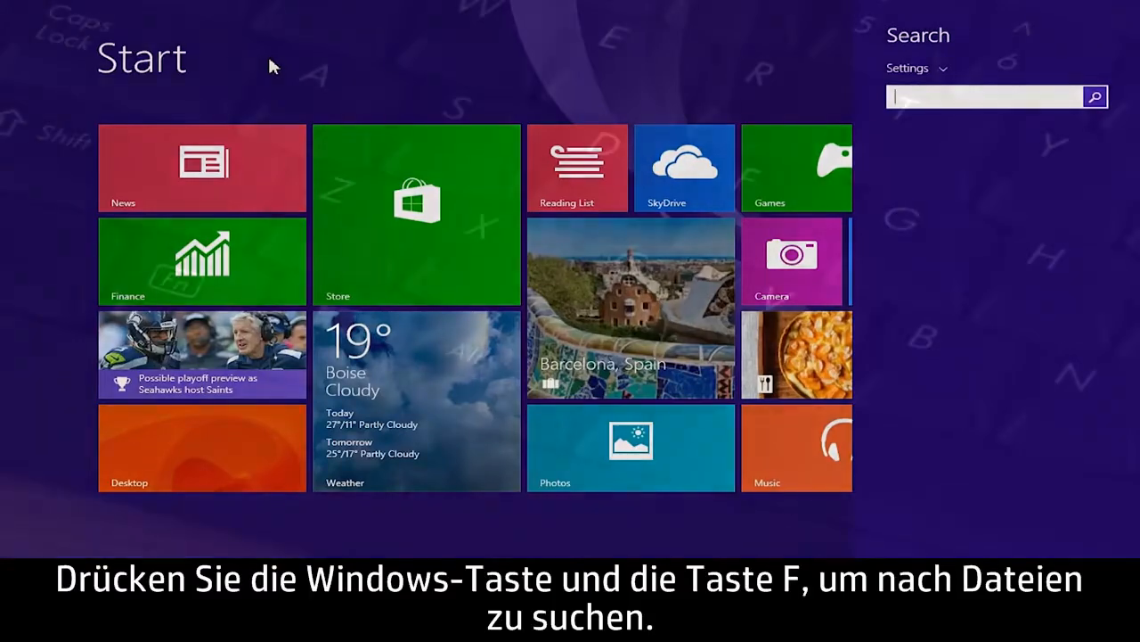
{"action": "key", "text": "Win+F"}
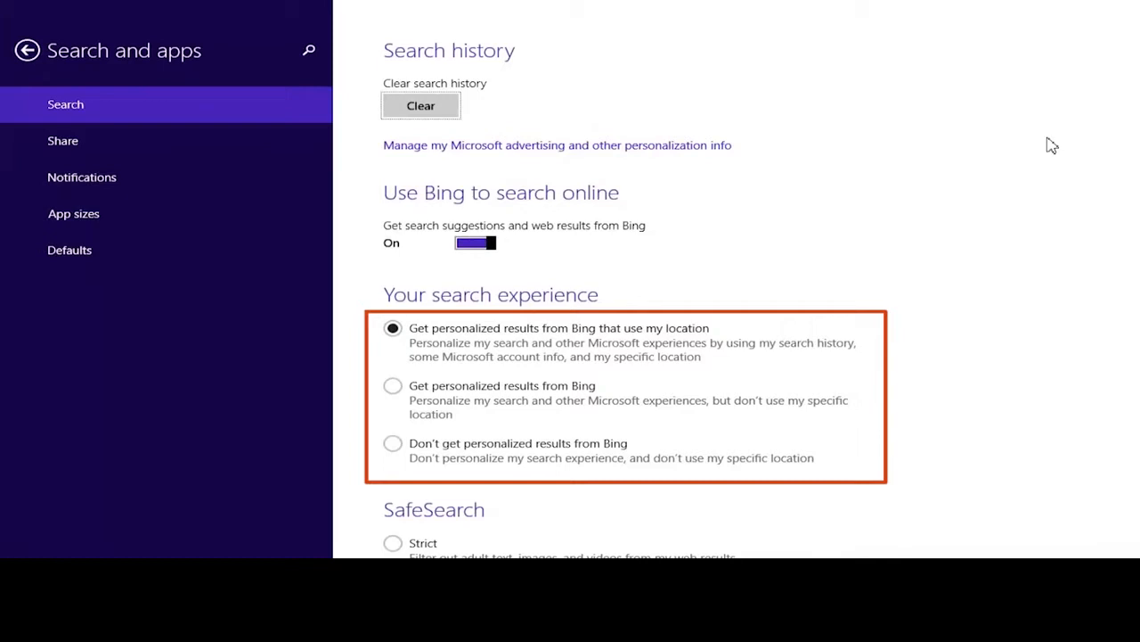
- Scroll through the Bing, search experience and SafeSearch options on the Search page
{"action": "scroll", "scroll_direction": "down", "scroll_amount": 3}
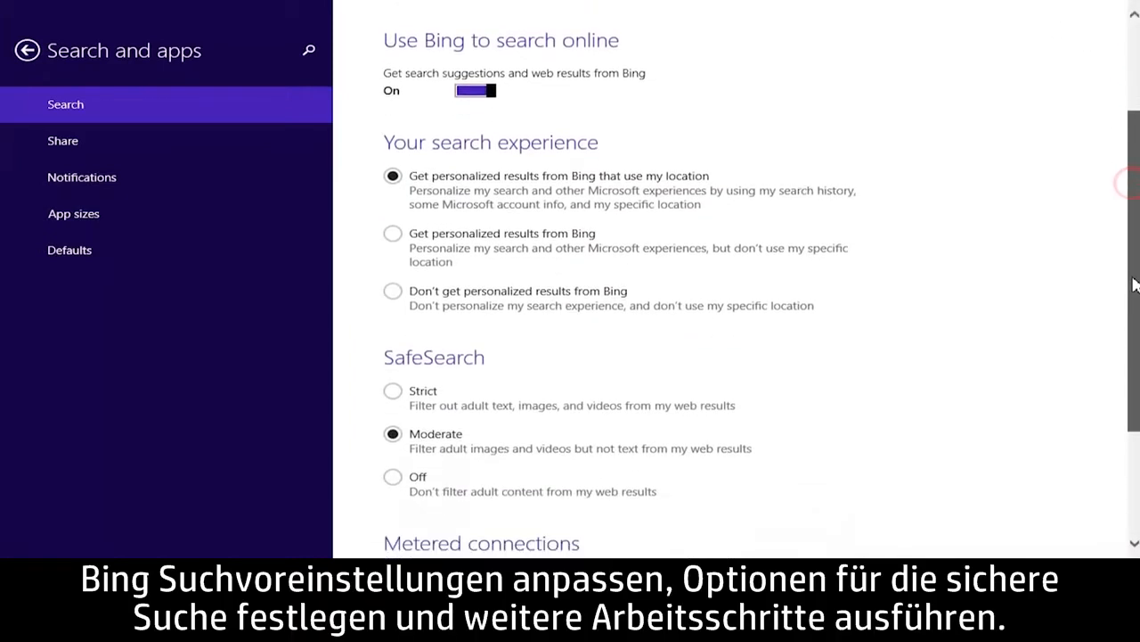
{"action": "scroll", "scroll_direction": "down", "scroll_amount": 3}
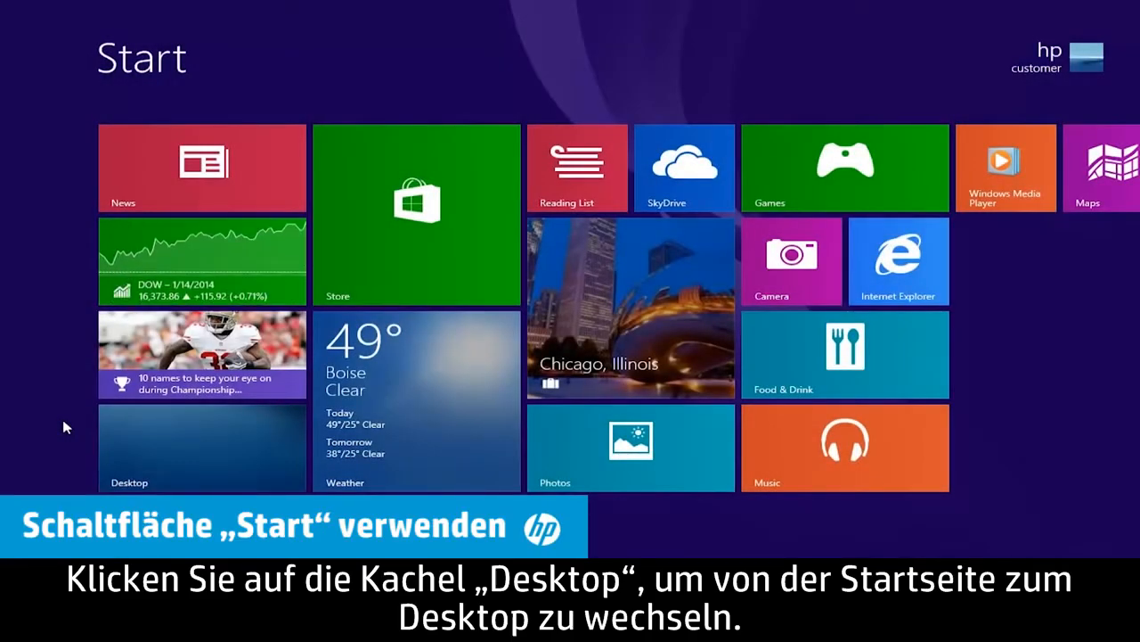
- Go to the desktop and open the Start button's power-user menu
{"action": "left_click", "coordinate": [202, 448]}
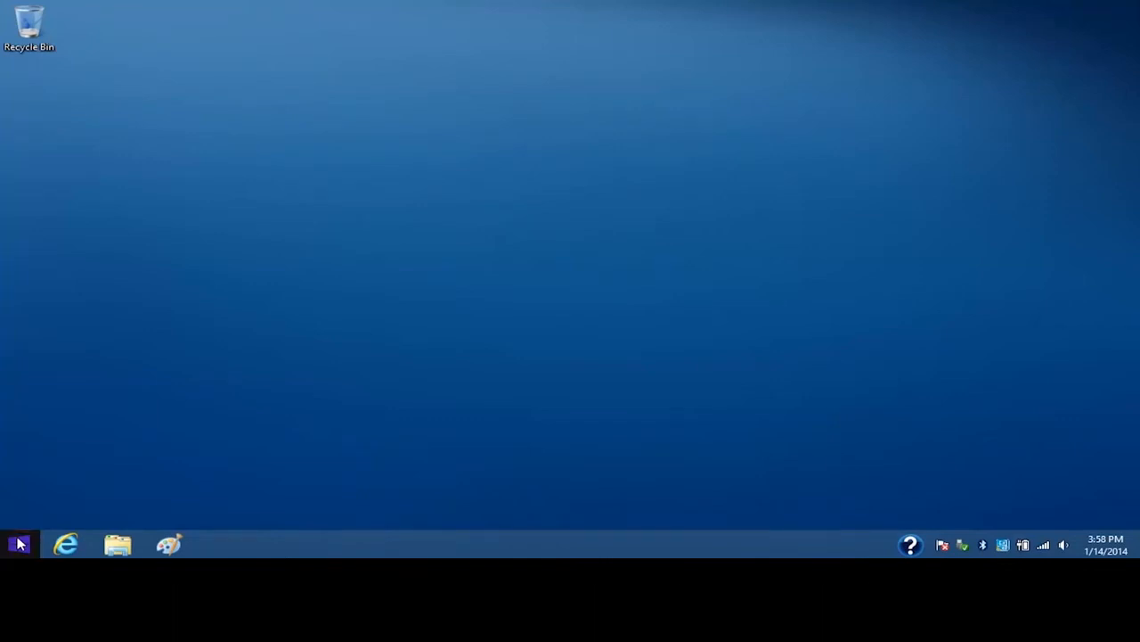
{"action": "right_click", "coordinate": [16, 544]}
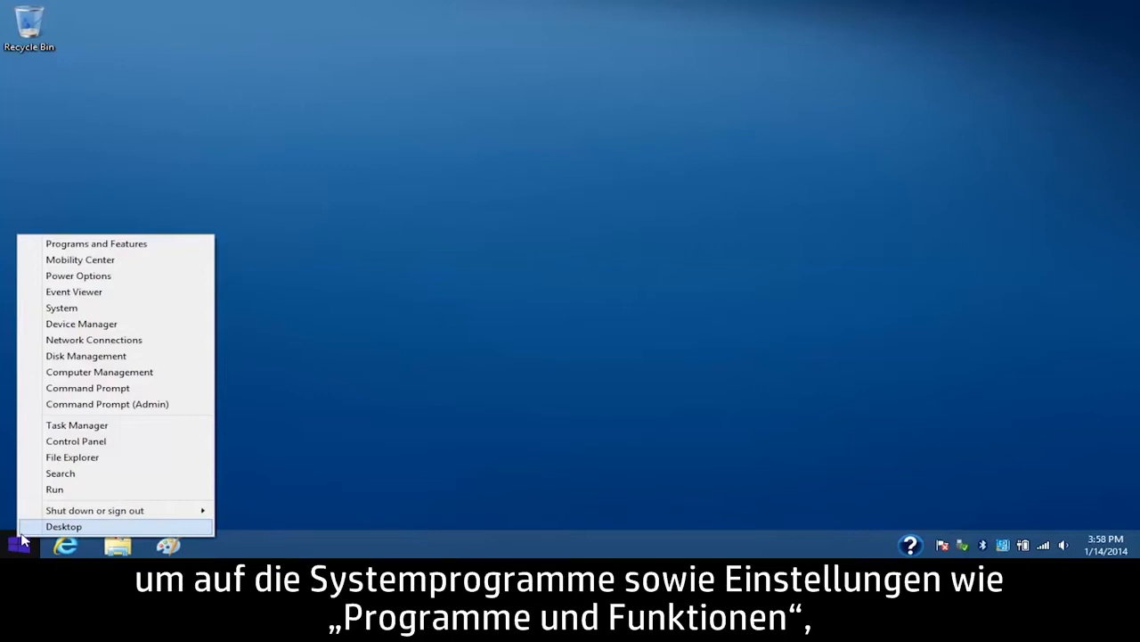
{"action": "mouse_move", "coordinate": [96, 243]}
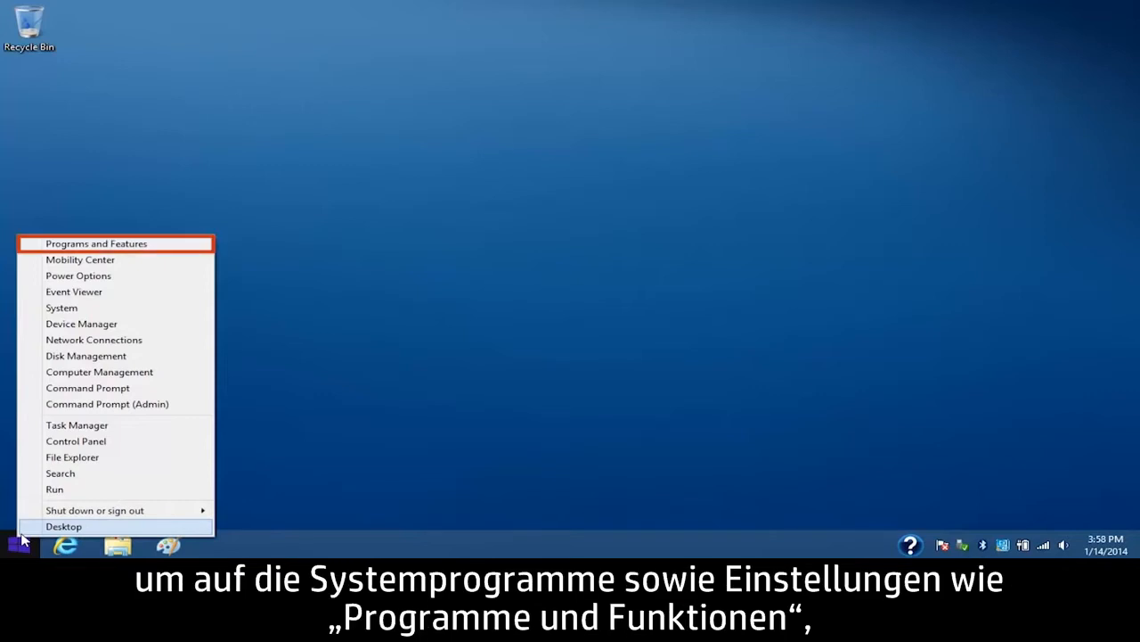
{"action": "mouse_move", "coordinate": [87, 387]}
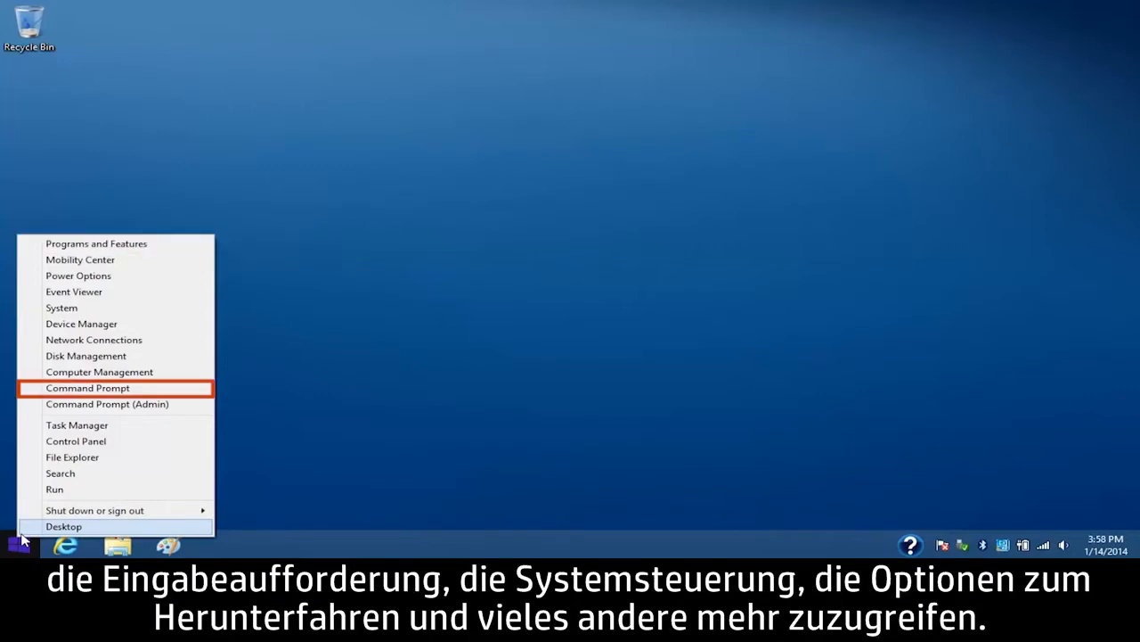
{"action": "mouse_move", "coordinate": [76, 440]}
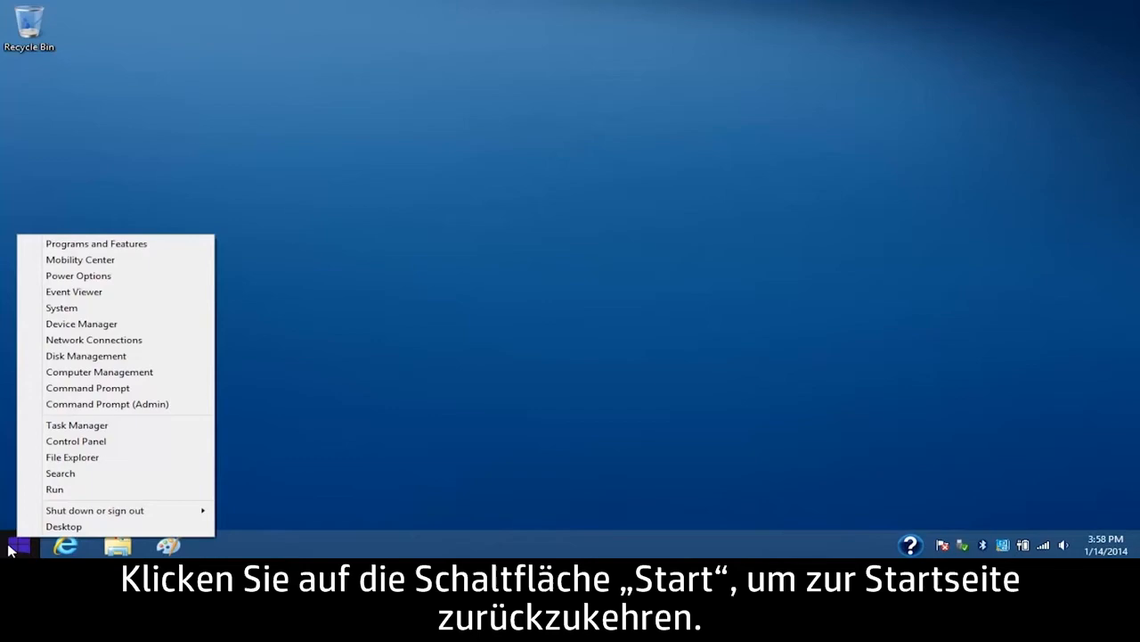
- Launch touch Internet Explorer from Start, then view the page in the desktop browser
{"action": "left_click", "coordinate": [18, 545]}
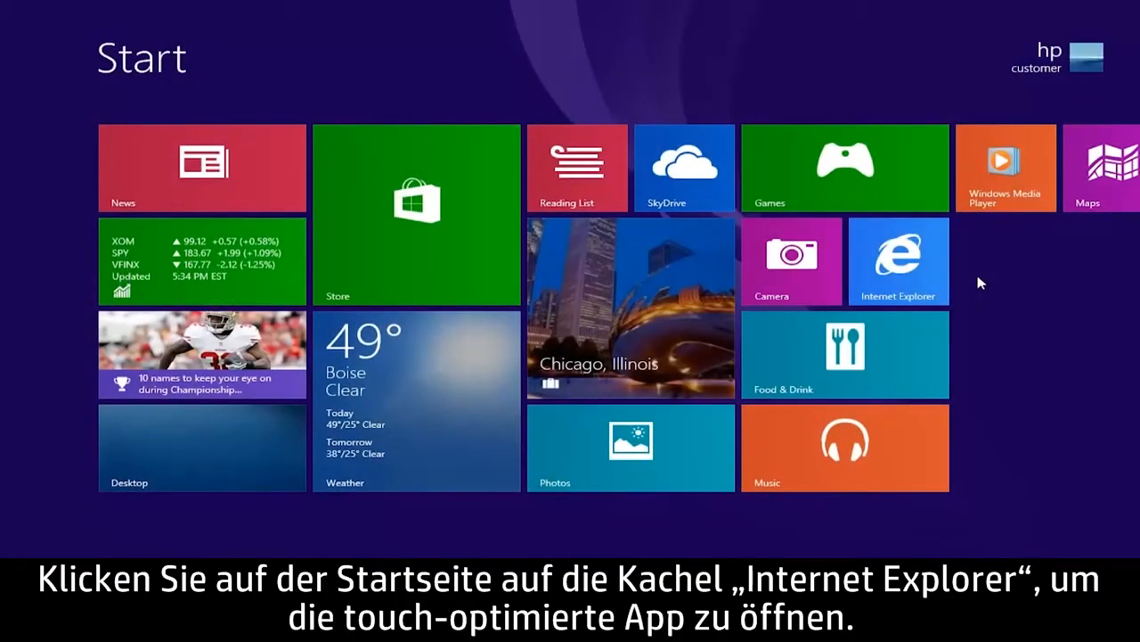
{"action": "left_click", "coordinate": [899, 261]}
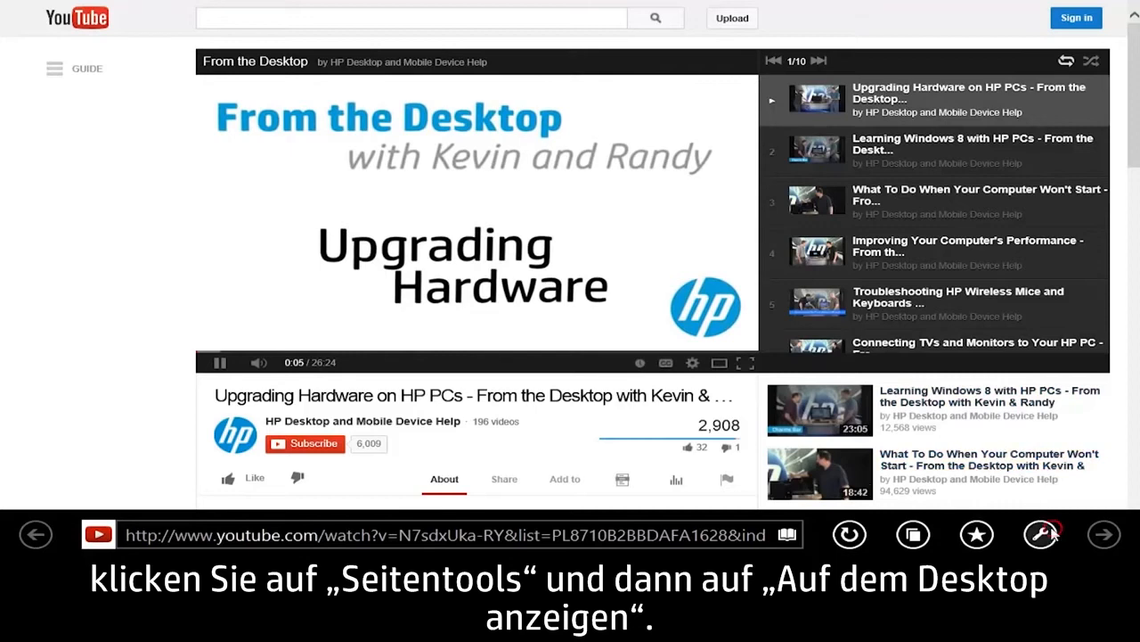
{"action": "left_click", "coordinate": [1041, 534]}
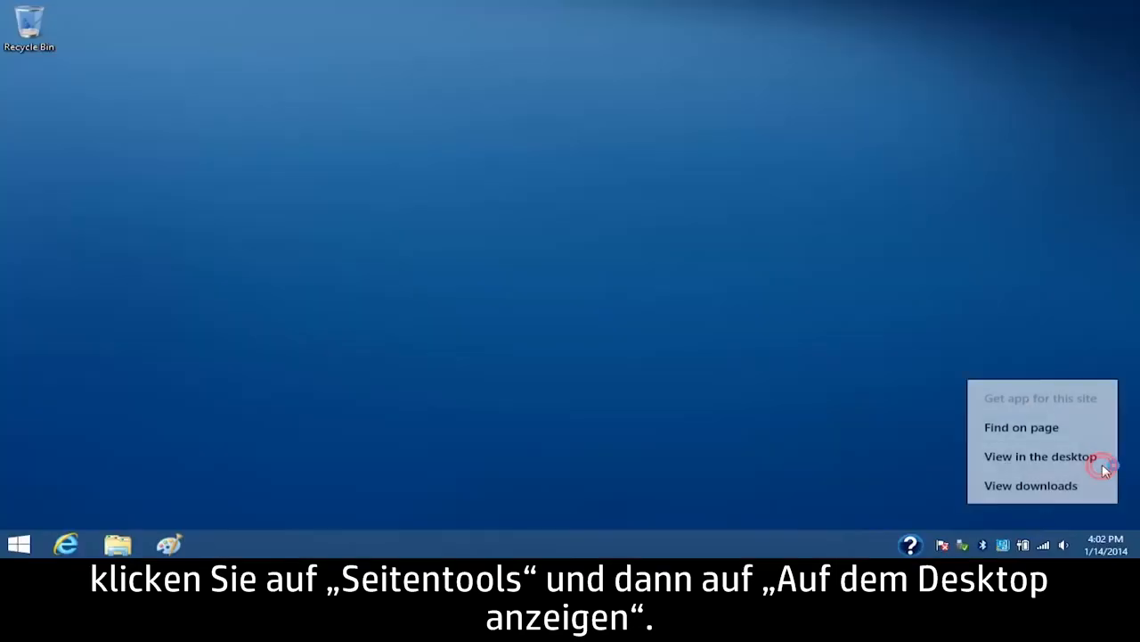
{"action": "left_click", "coordinate": [1040, 456]}
{"action": "type", "text": "help"}
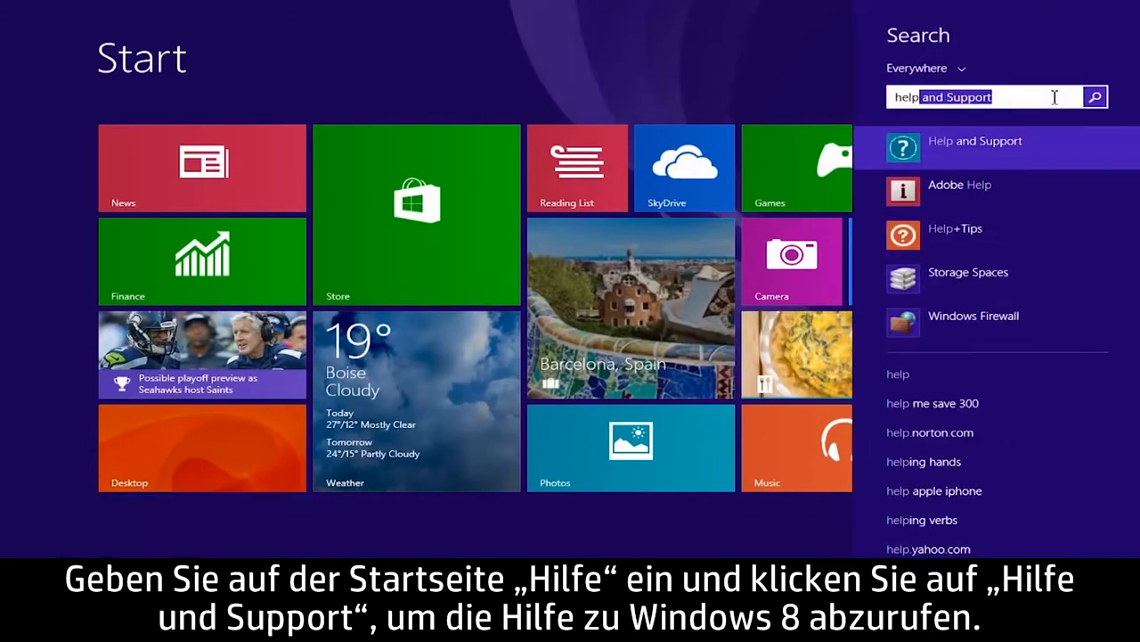
- Launch Help and Support from the search results and open Get started
{"action": "left_click", "coordinate": [975, 141]}
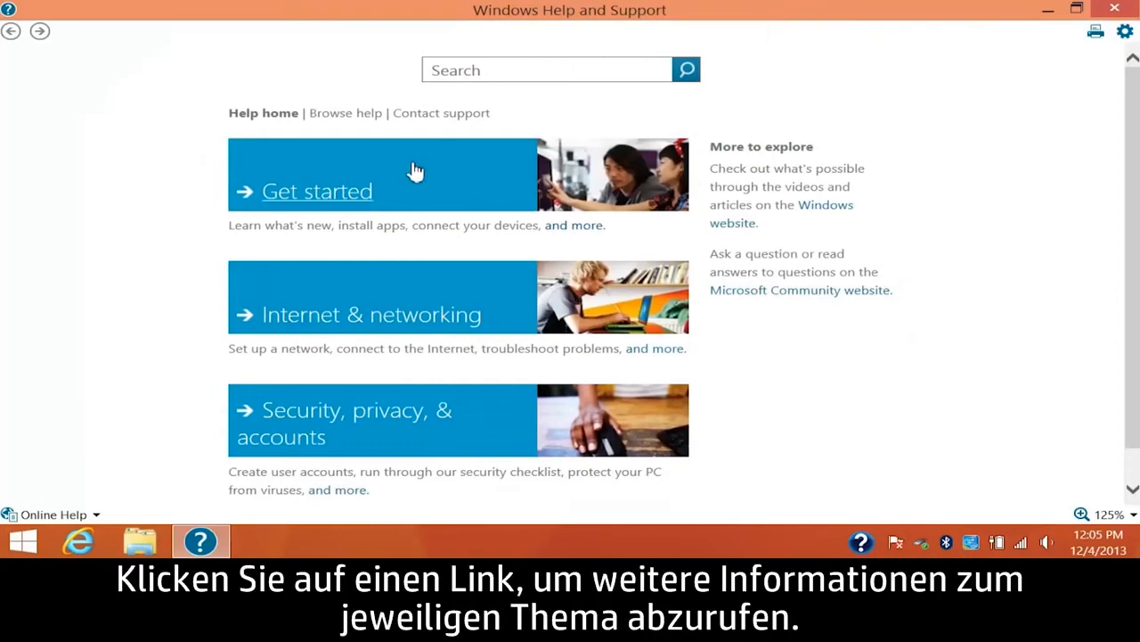
{"action": "left_click", "coordinate": [316, 191]}
{"action": "type", "text": "HP support"}
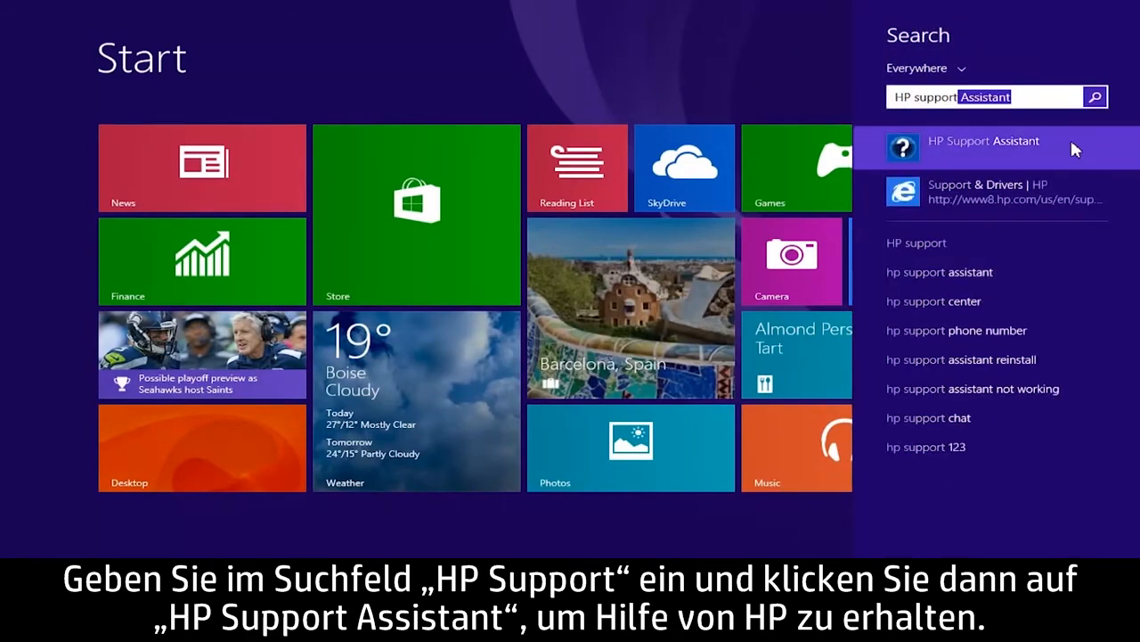
- Launch HP Support Assistant from the results and continue past the welcome screen
{"action": "left_click", "coordinate": [984, 140]}
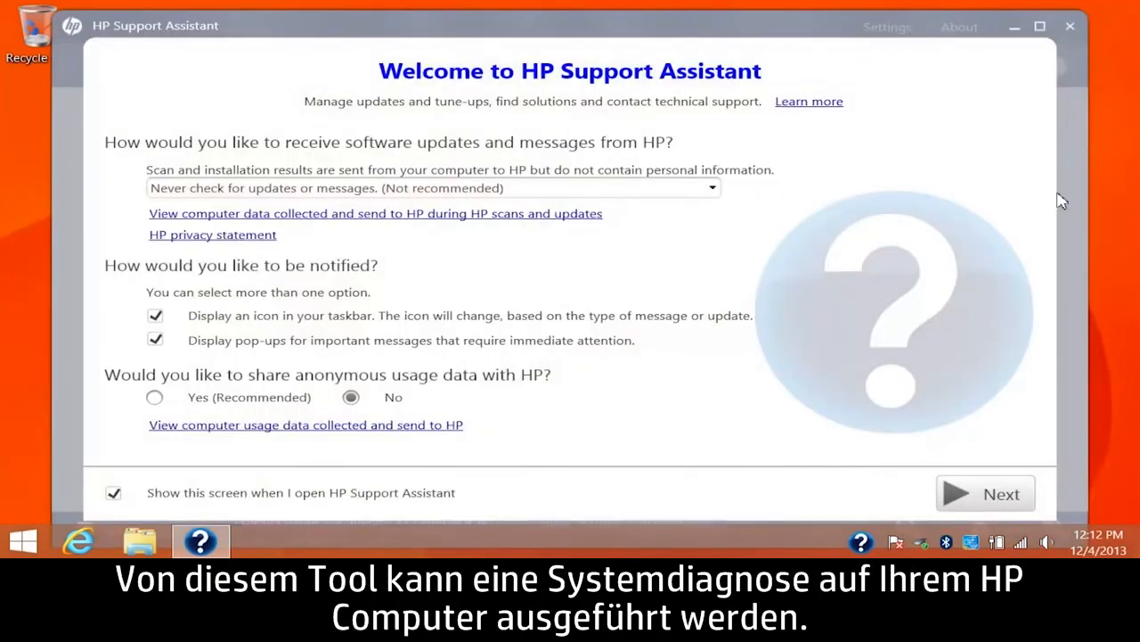
{"action": "left_click", "coordinate": [985, 493]}
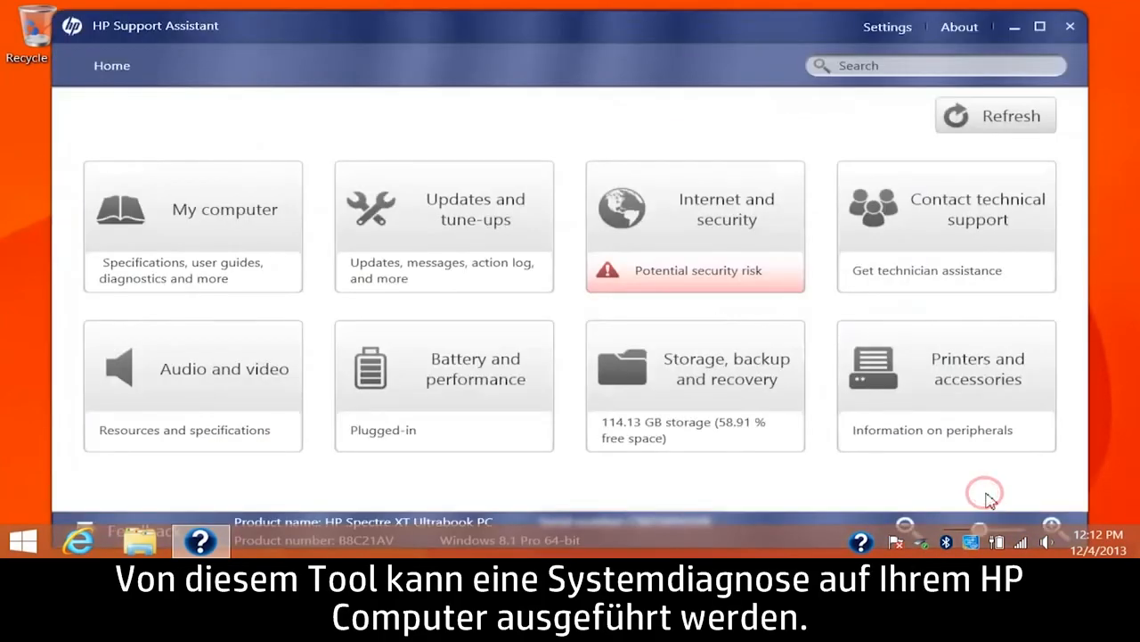